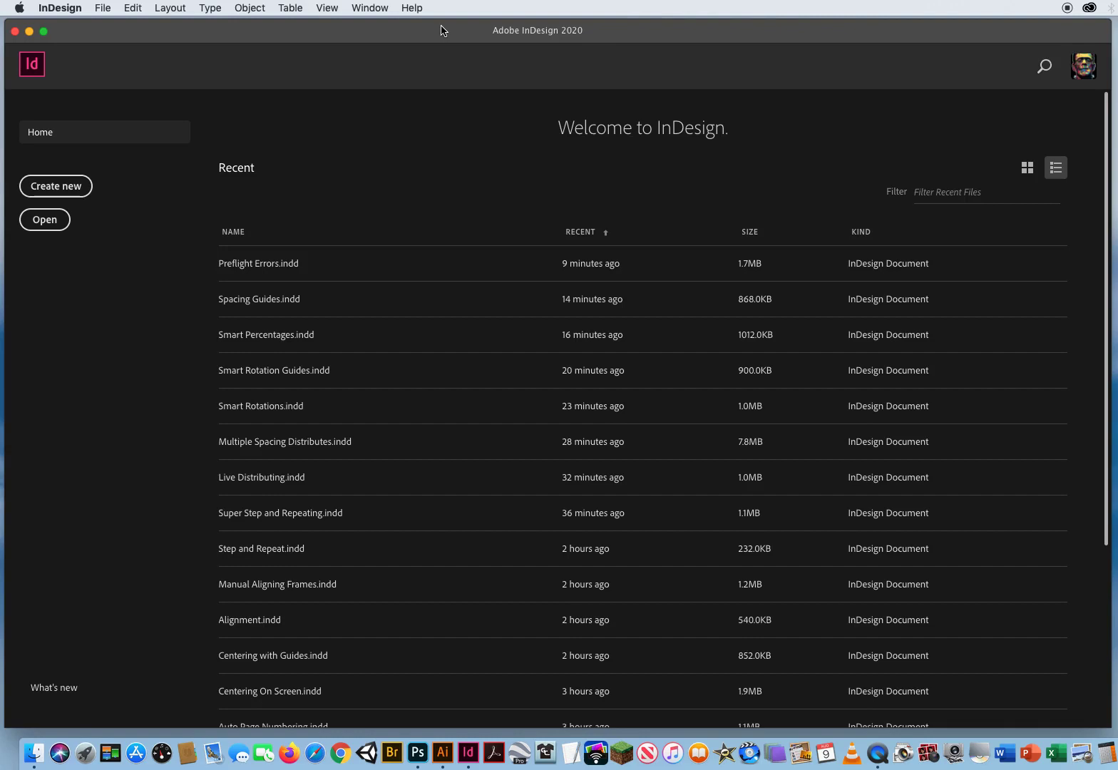
mouse_move(85, 35)
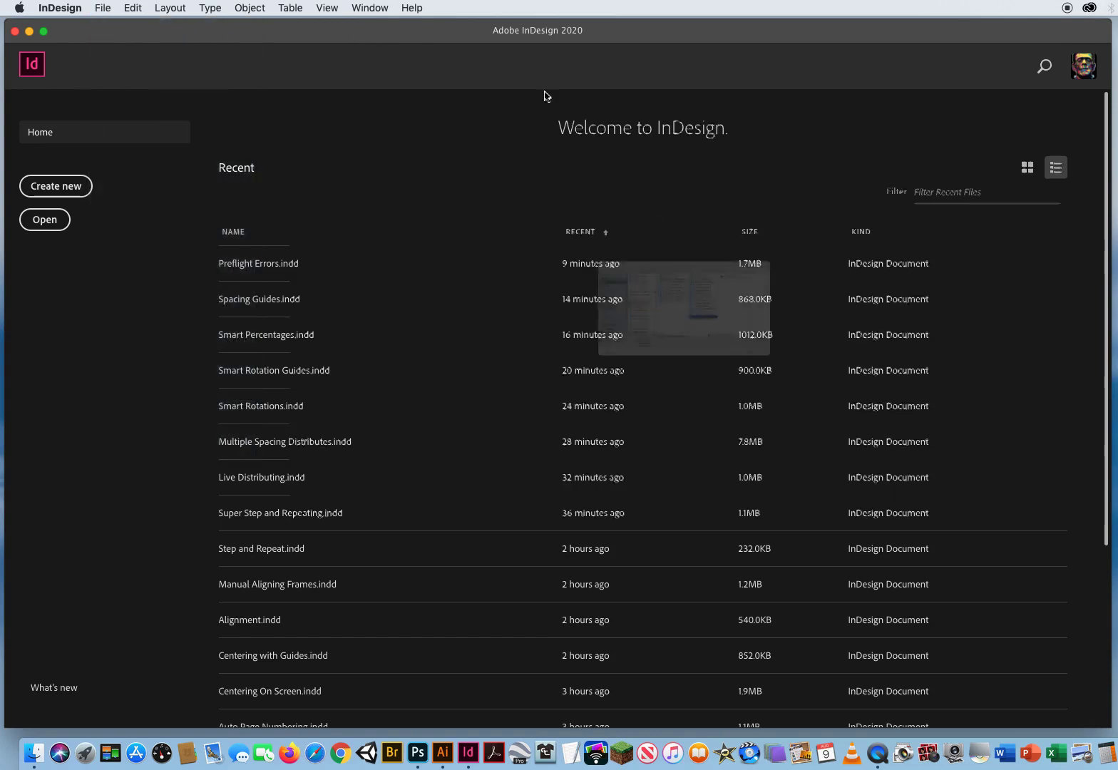
- Open Using Auto Fit.indd from ID CH.4 Placing Graphics > 1 Auto Fit Options
left_click(44, 220)
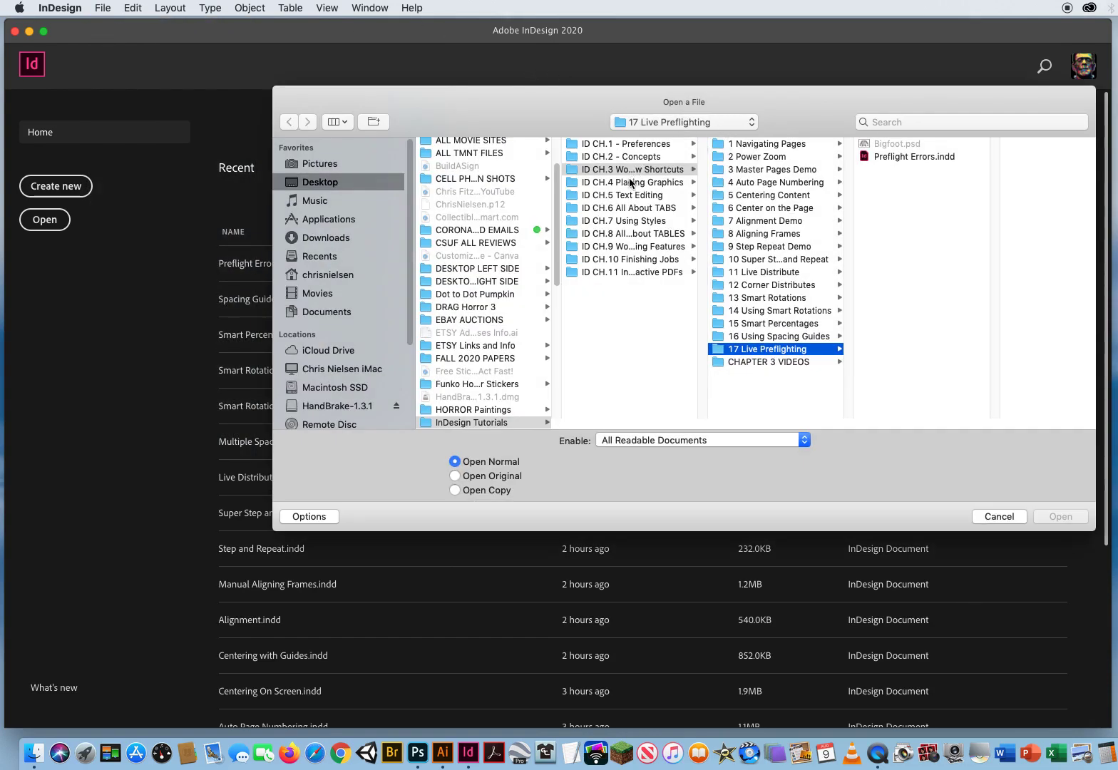
left_click(631, 182)
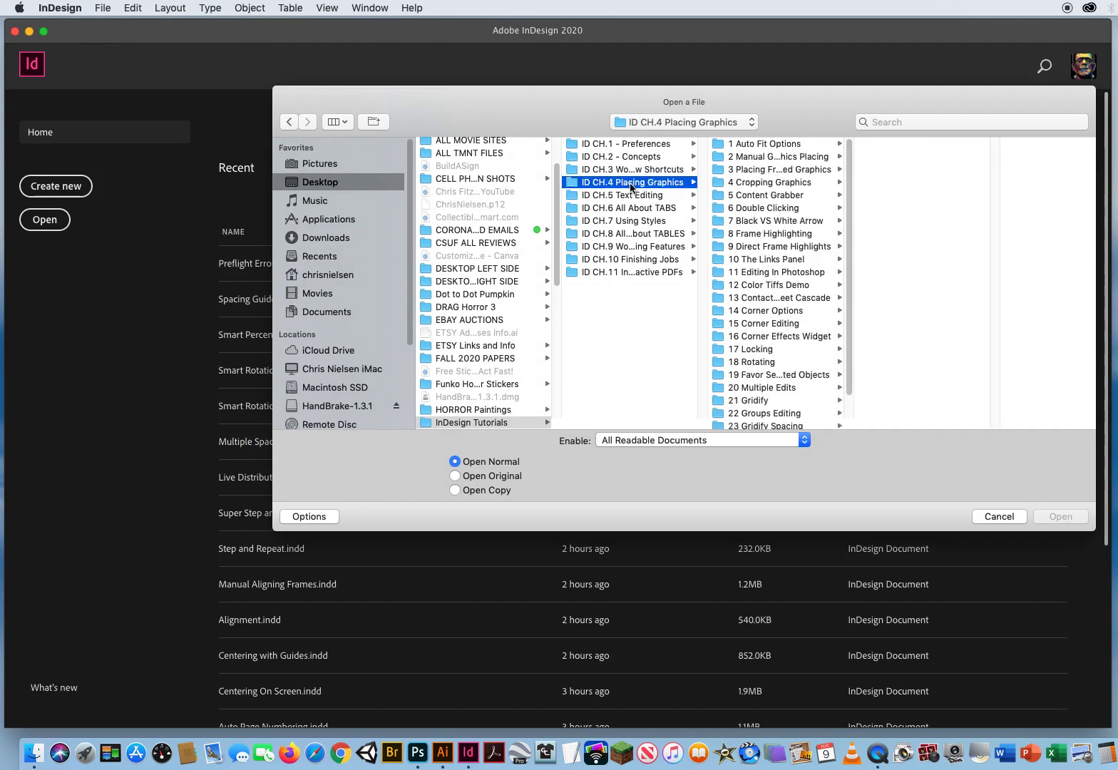
left_click(765, 143)
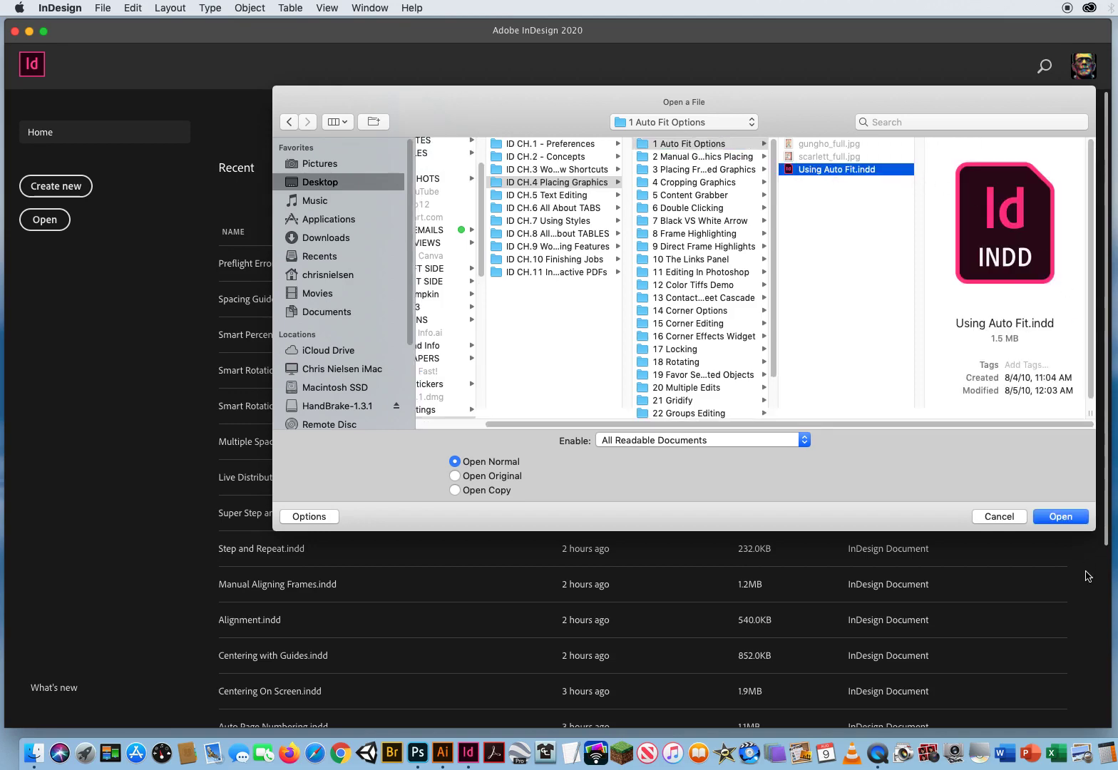
left_click(1059, 516)
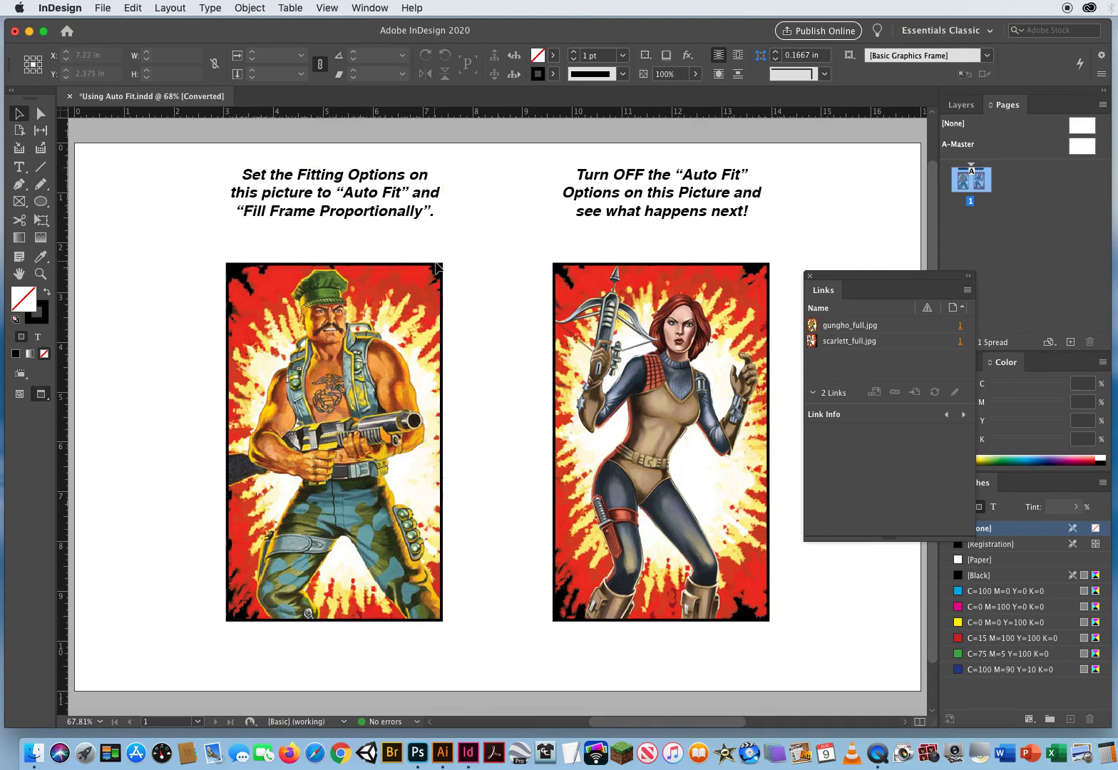
- Give the left picture Auto-Fit with Fill Frame Proportionally in Frame Fitting Options
left_click(659, 200)
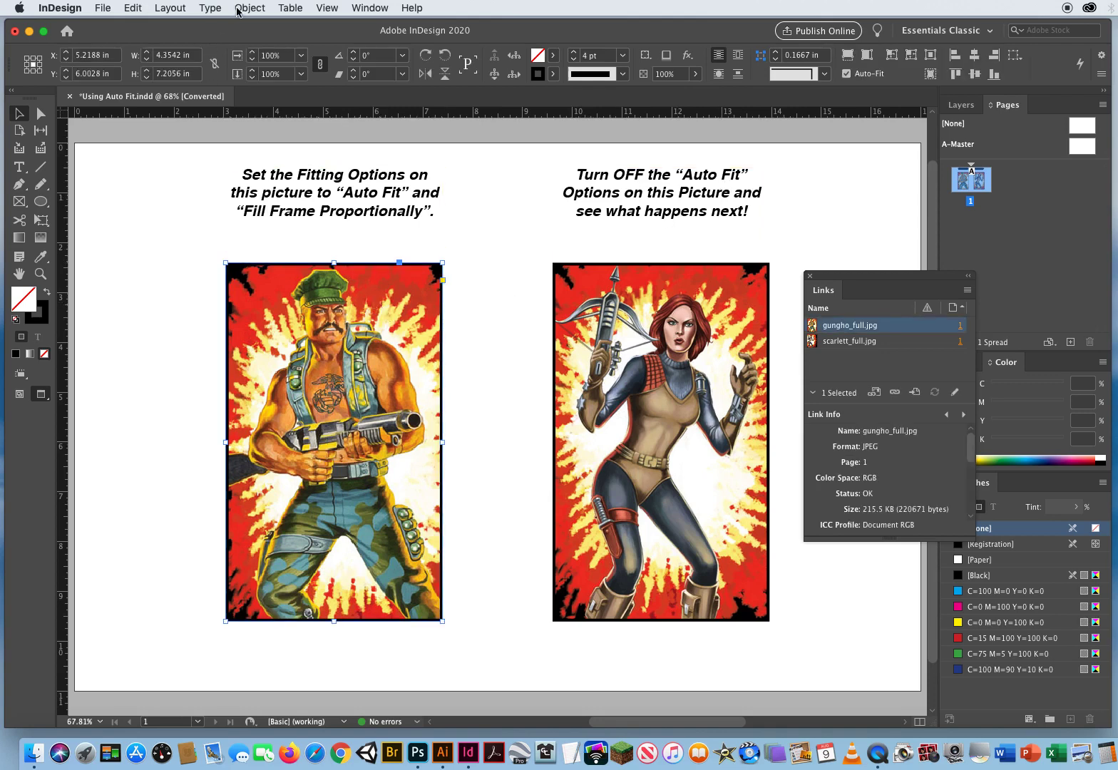
left_click(251, 9)
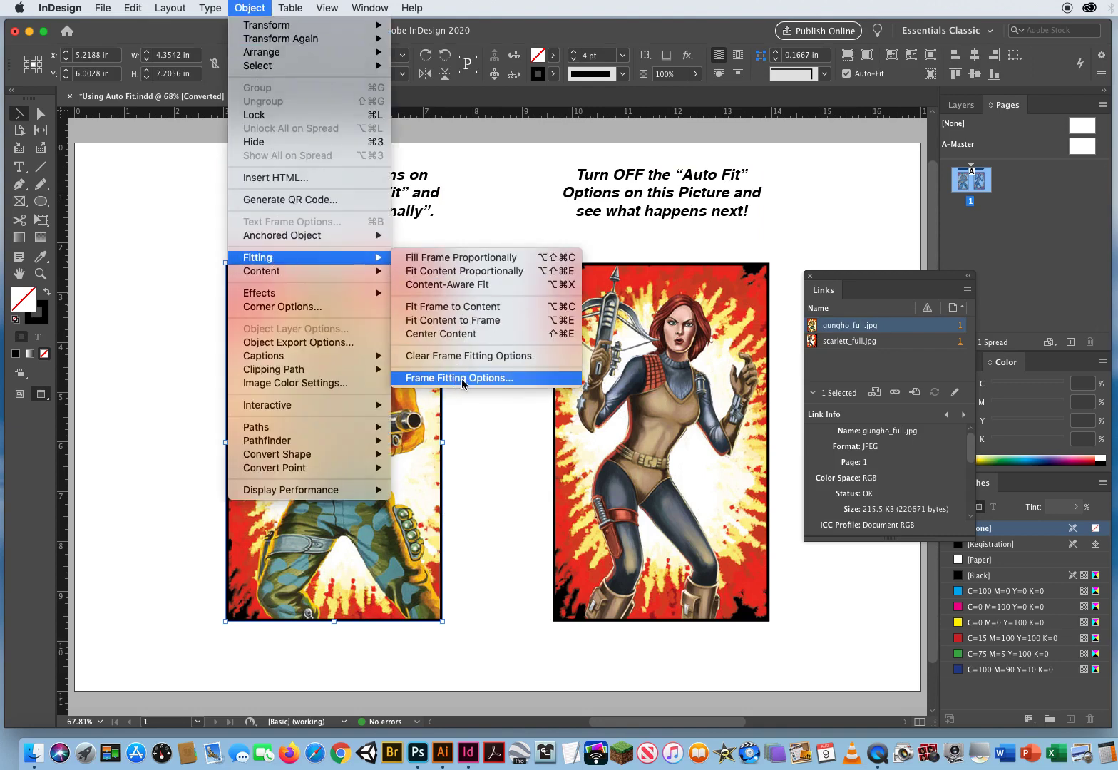
left_click(459, 378)
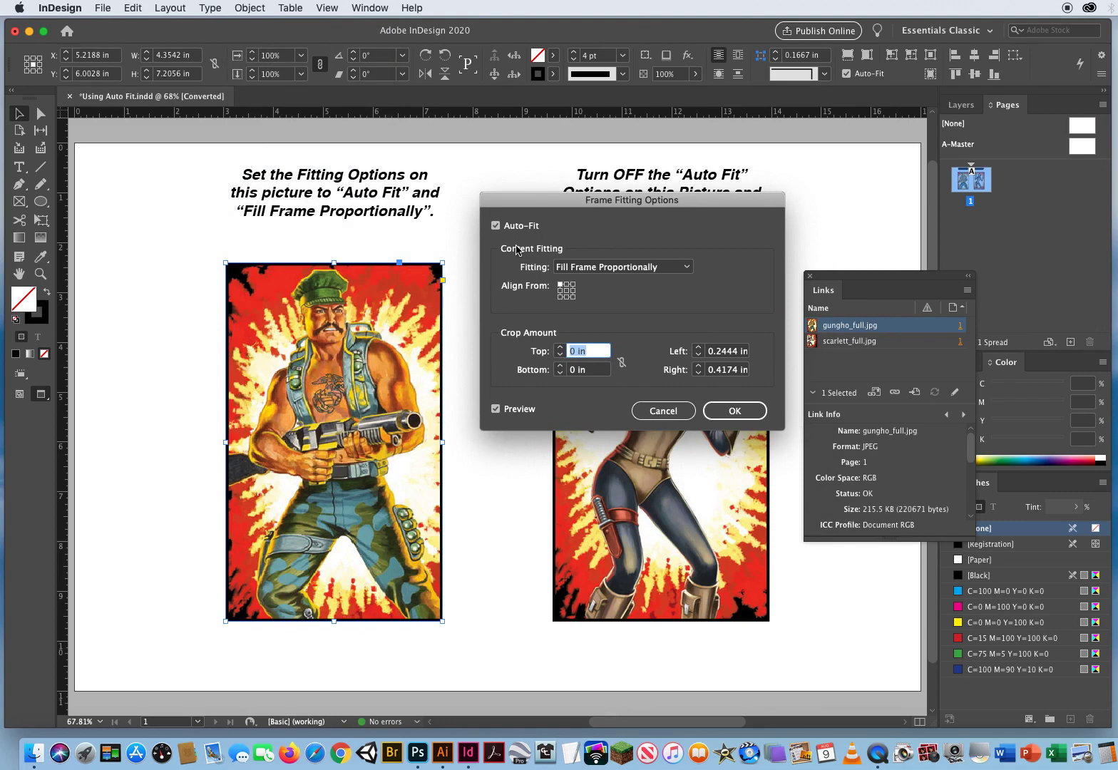
mouse_move(499, 249)
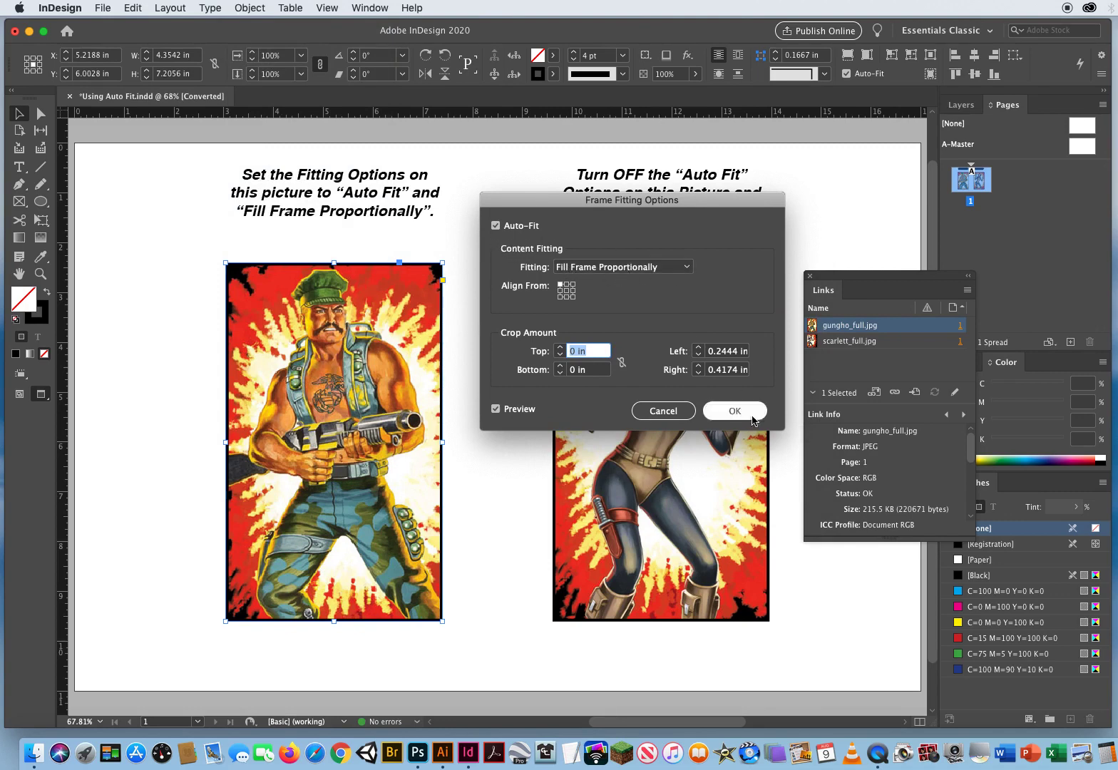
left_click(733, 410)
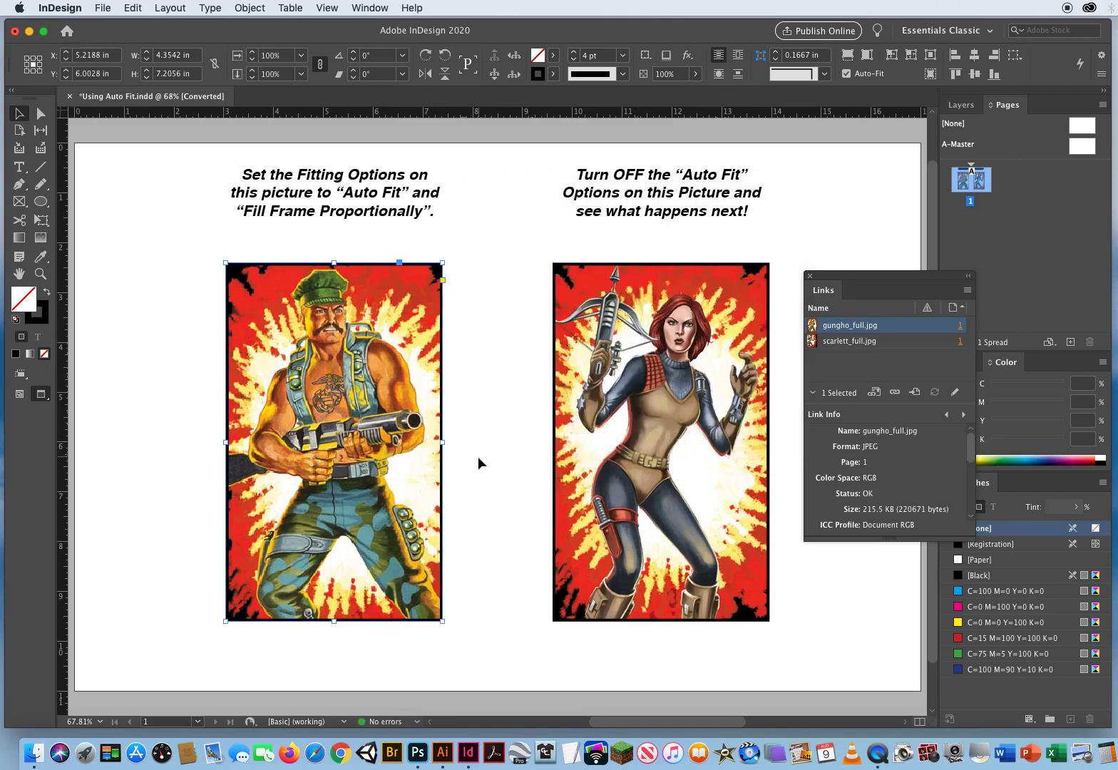
mouse_move(513, 281)
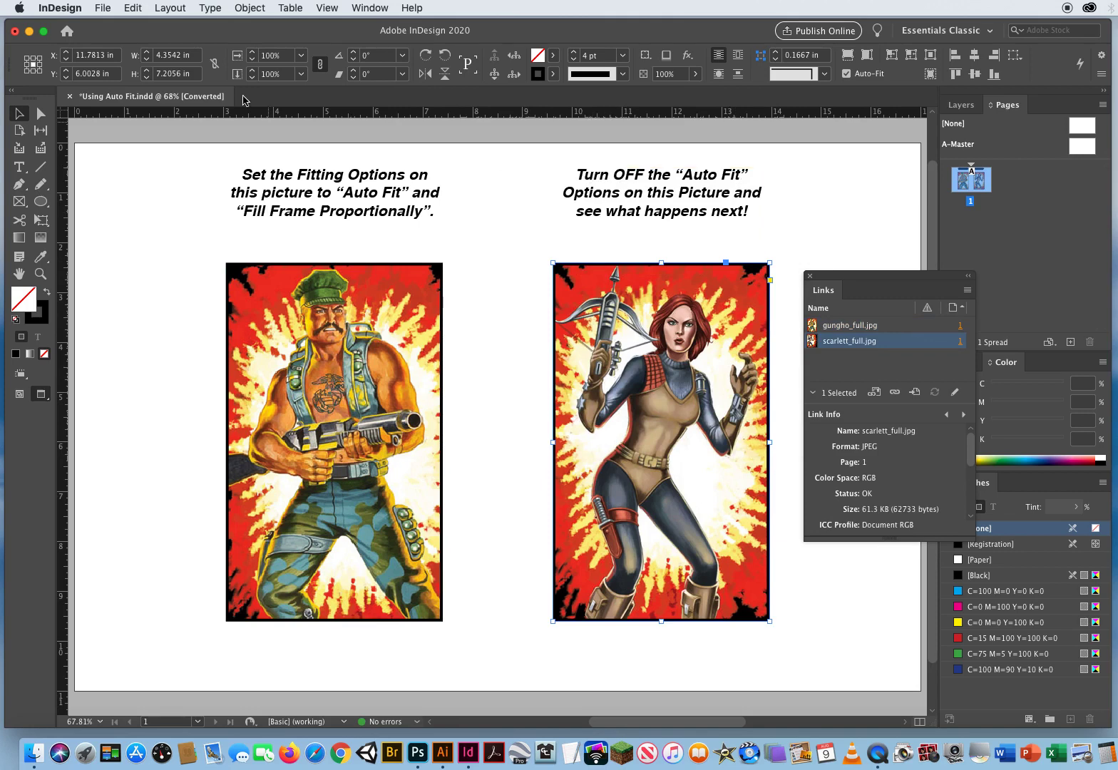
- Turn Auto-Fit off for the right picture in Frame Fitting Options, then select the left picture
left_click(660, 191)
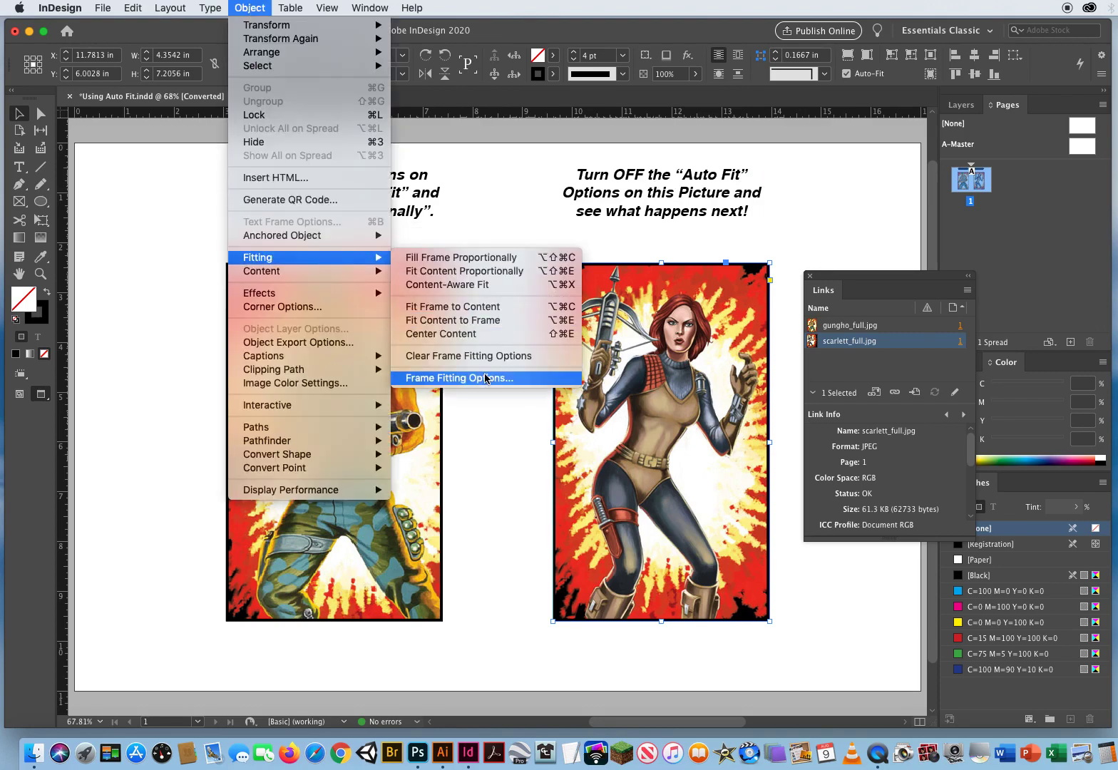
left_click(462, 378)
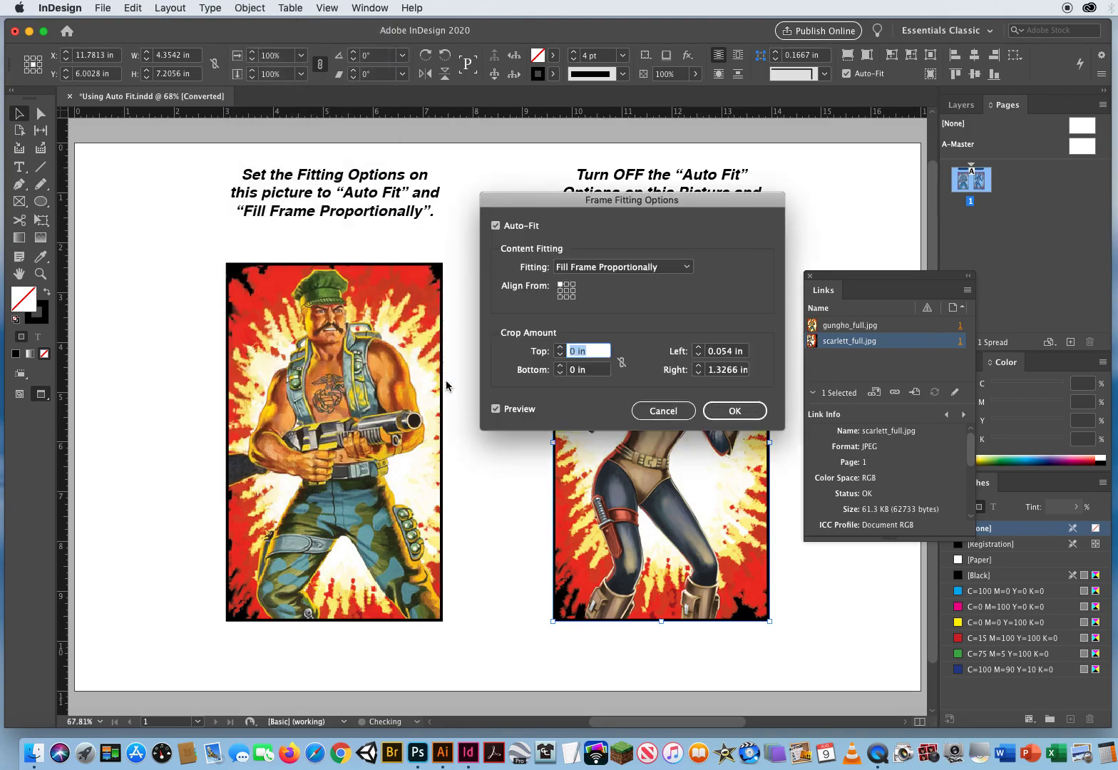
left_click(497, 225)
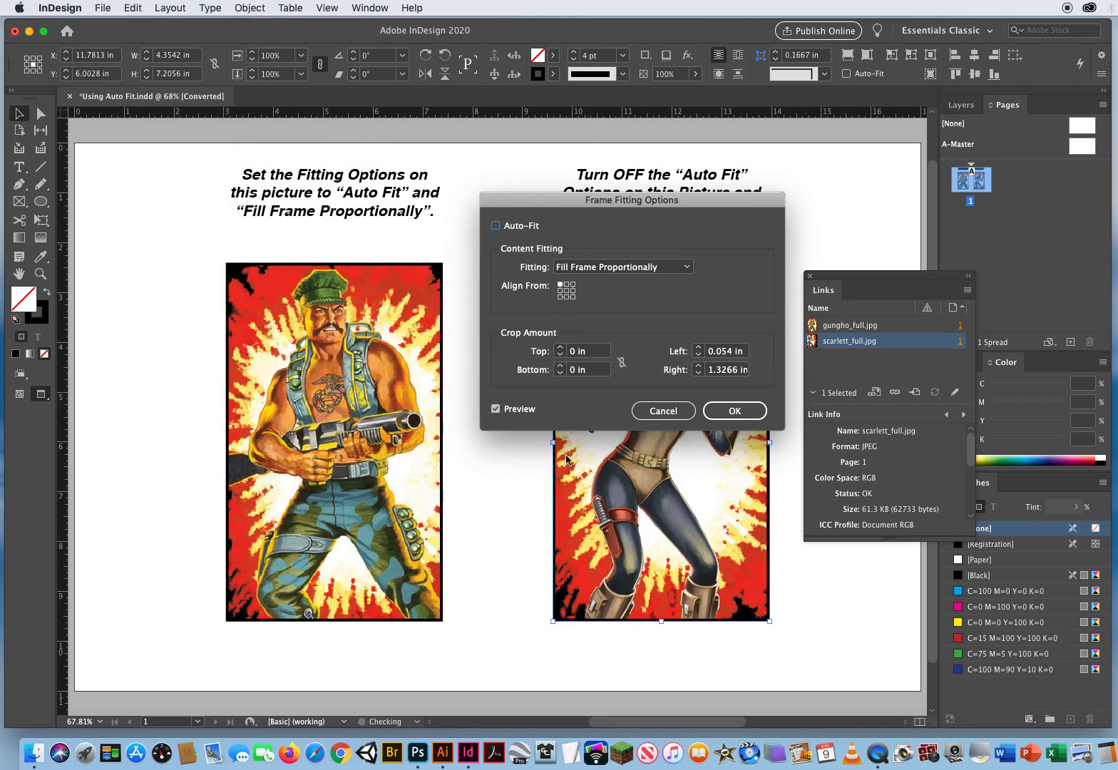
left_click(734, 411)
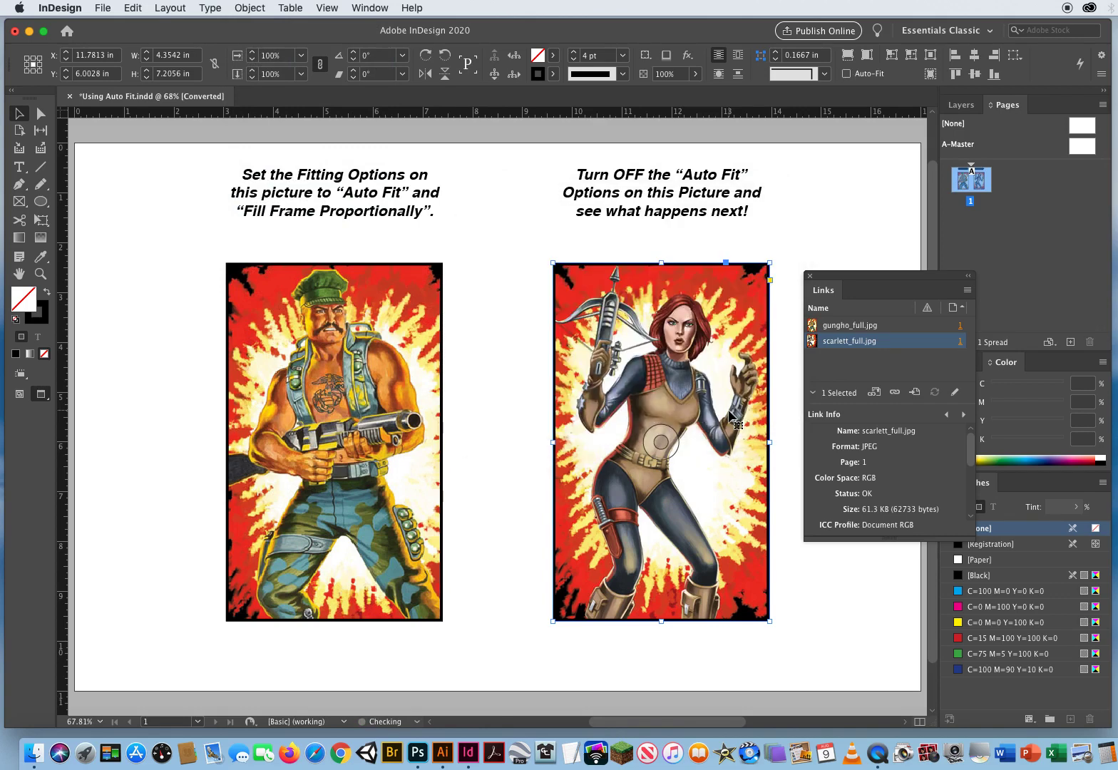
left_click(334, 439)
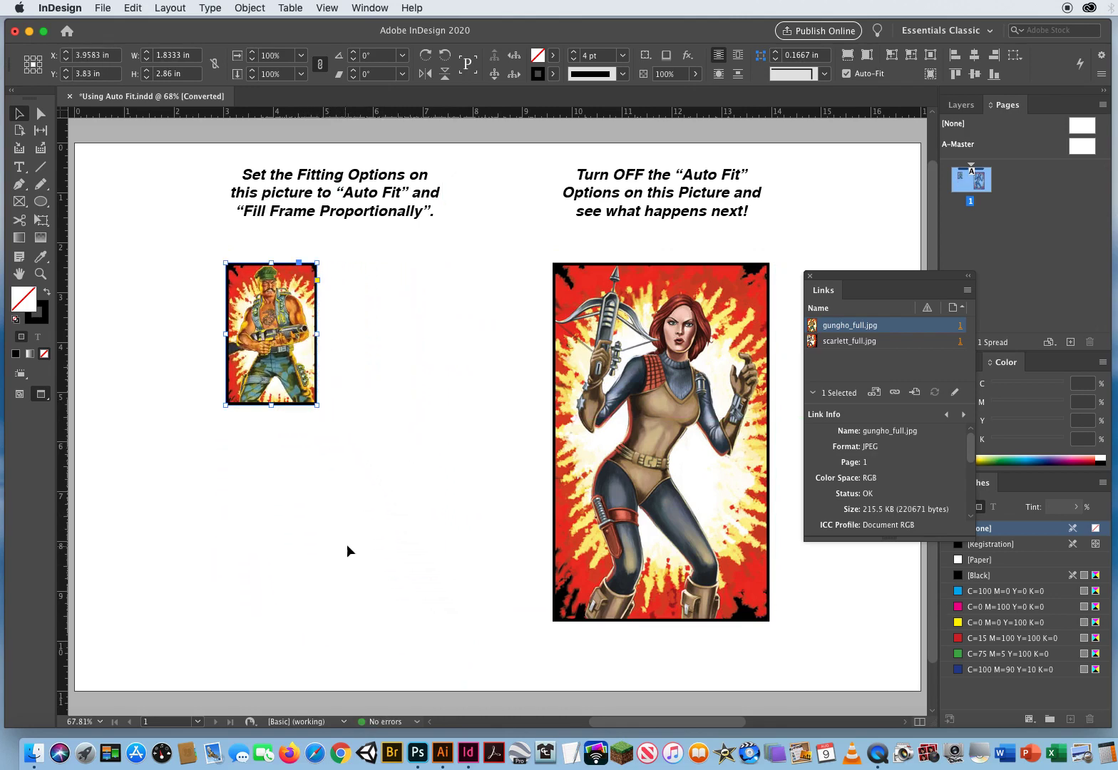
- Shrink the right picture's frame so the image crops, then close the document
left_click(661, 440)
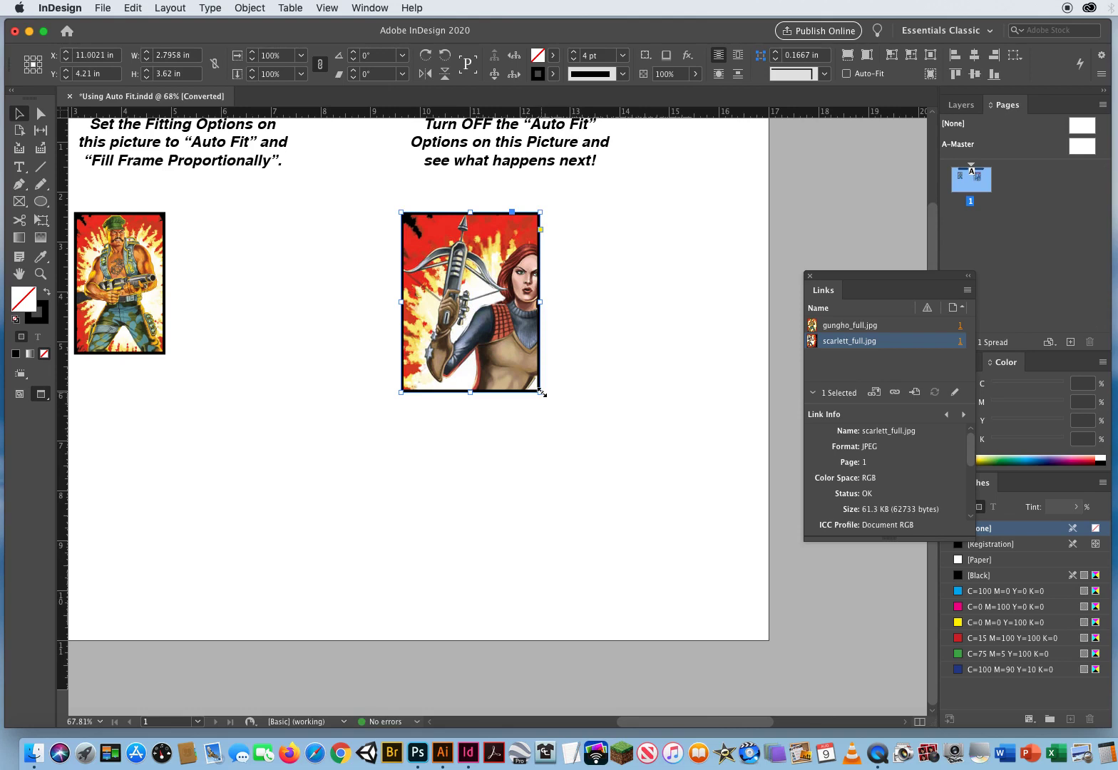
mouse_move(523, 399)
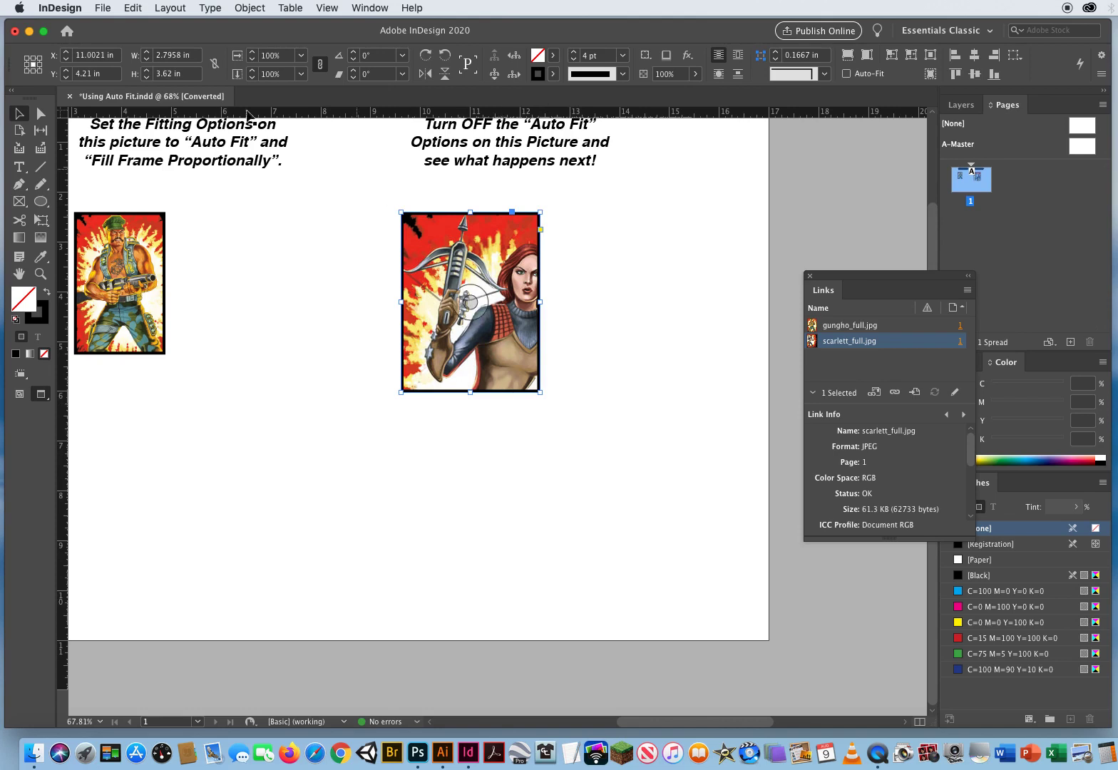
mouse_move(487, 278)
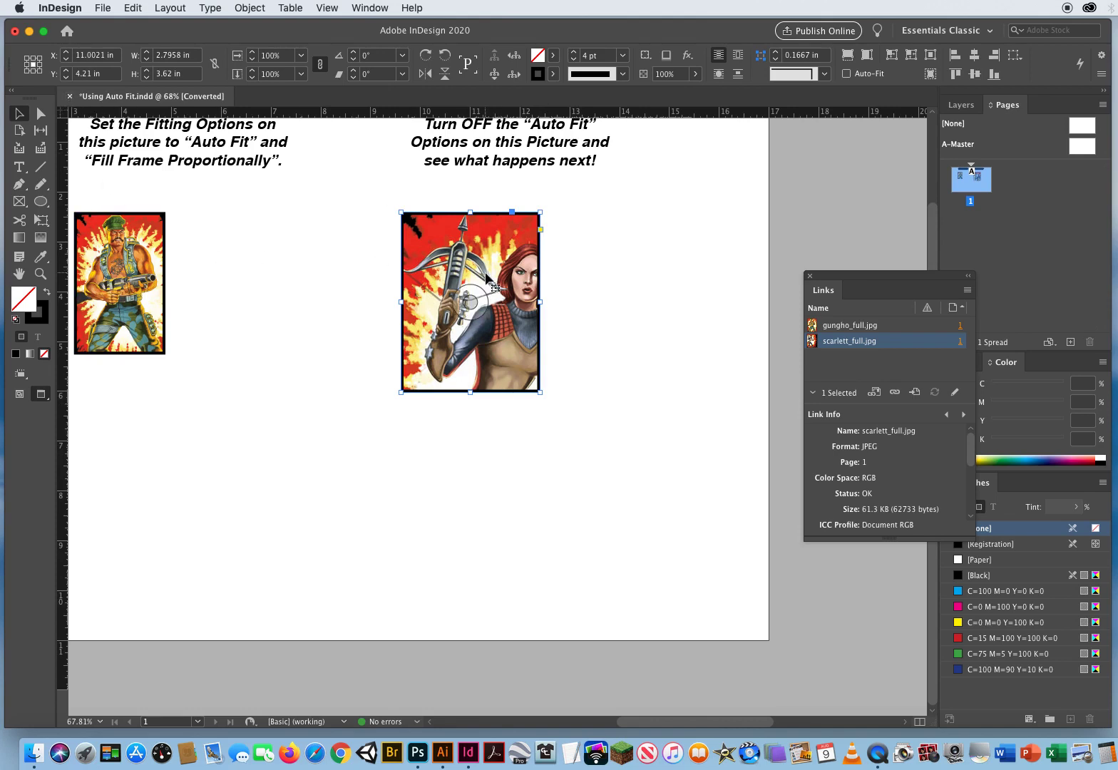
left_click(509, 159)
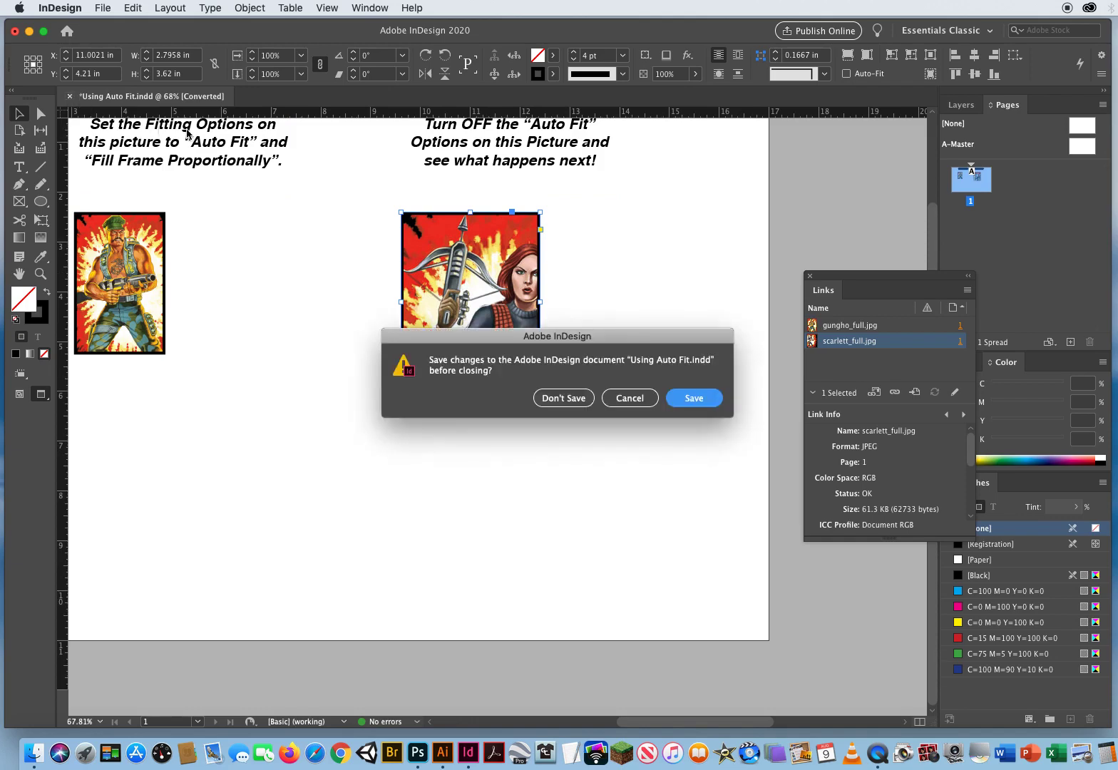
- Close Using Auto Fit.indd without saving, returning to the Home screen
left_click(563, 397)
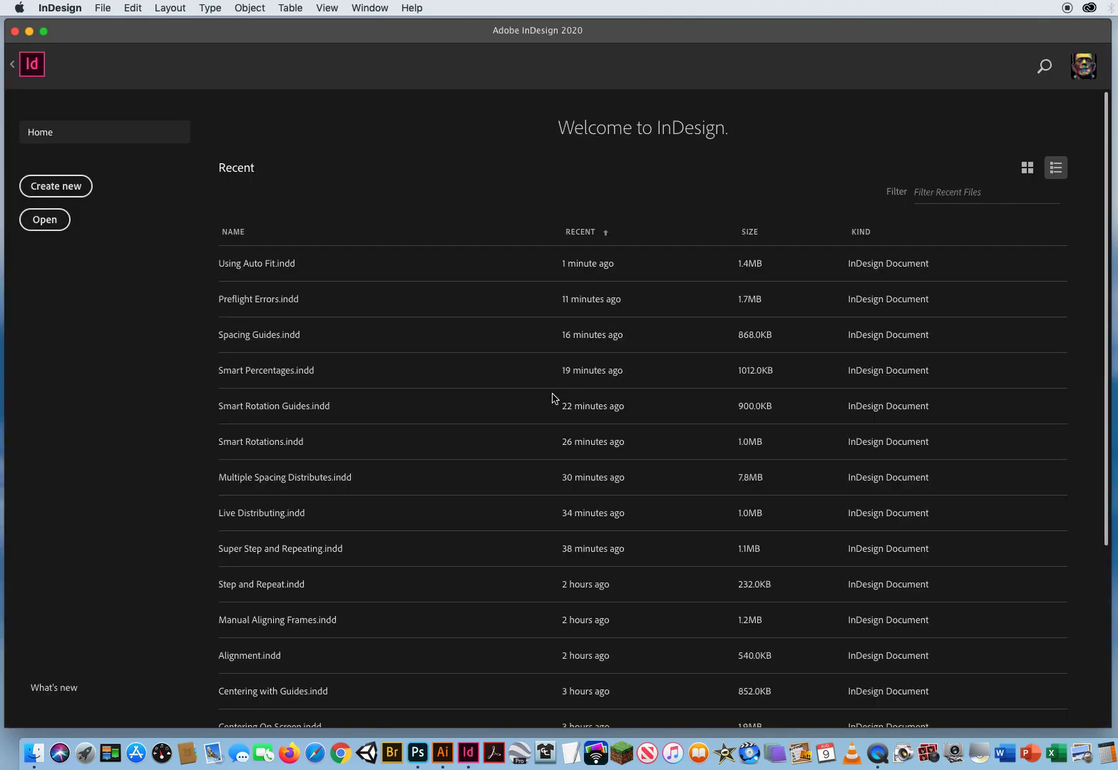